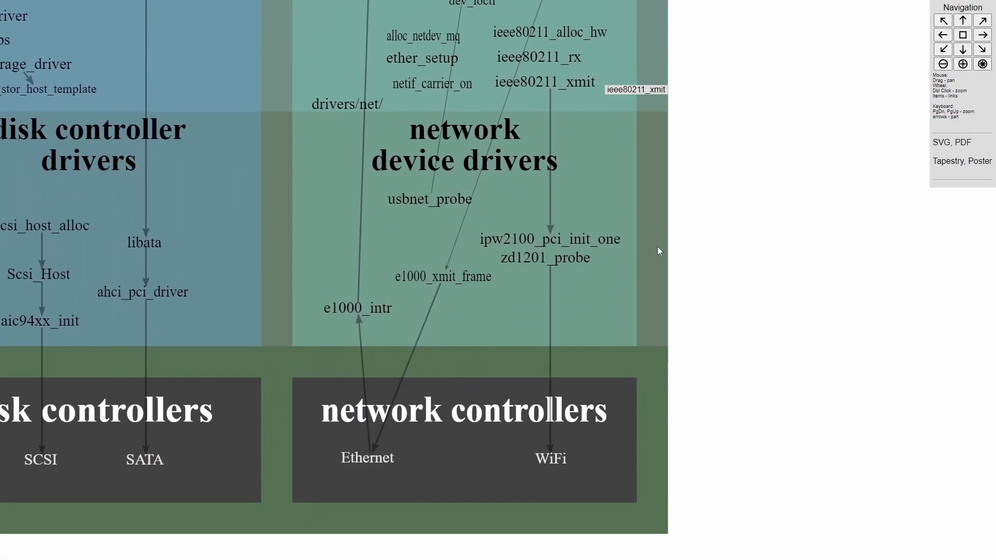
mouse_move(633, 218)
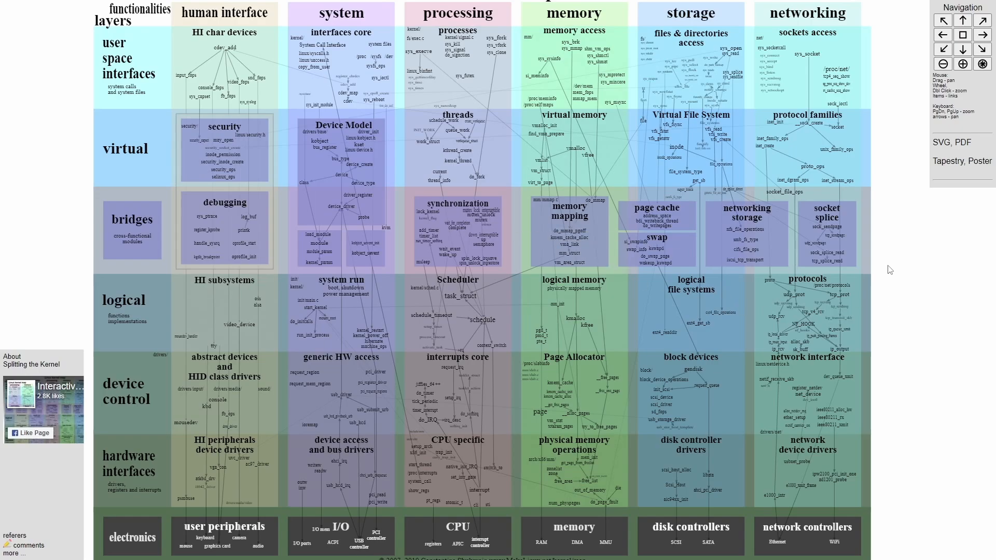
mouse_move(861, 258)
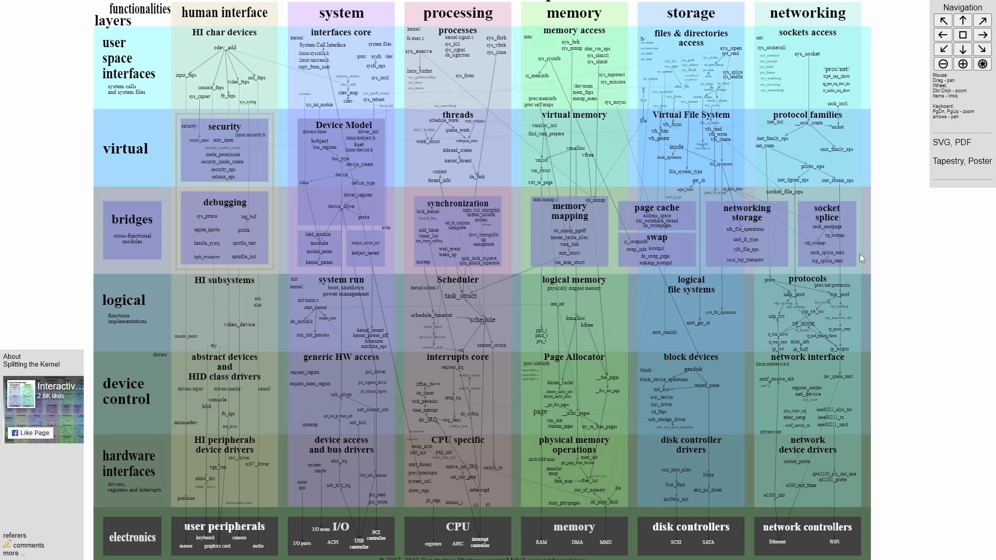
mouse_move(899, 245)
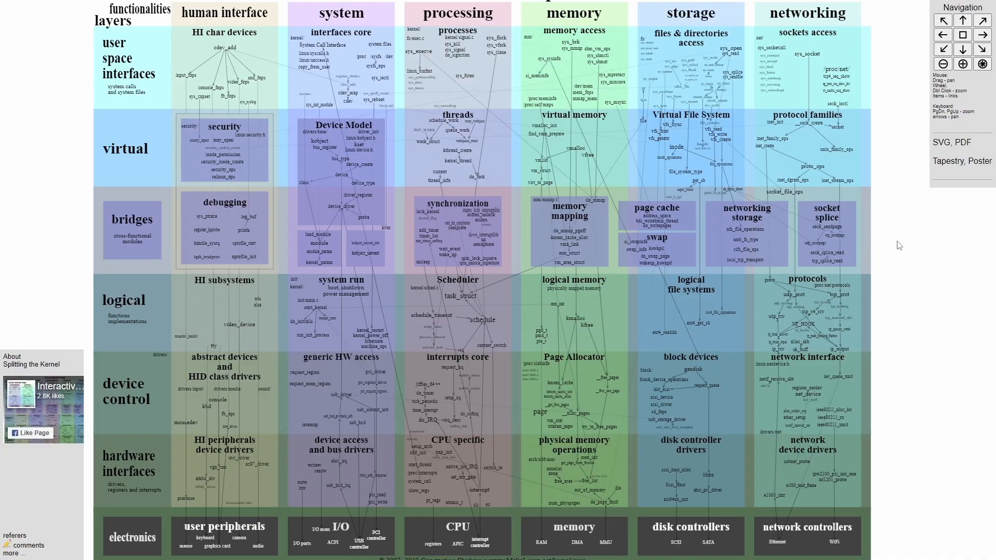
mouse_move(971, 393)
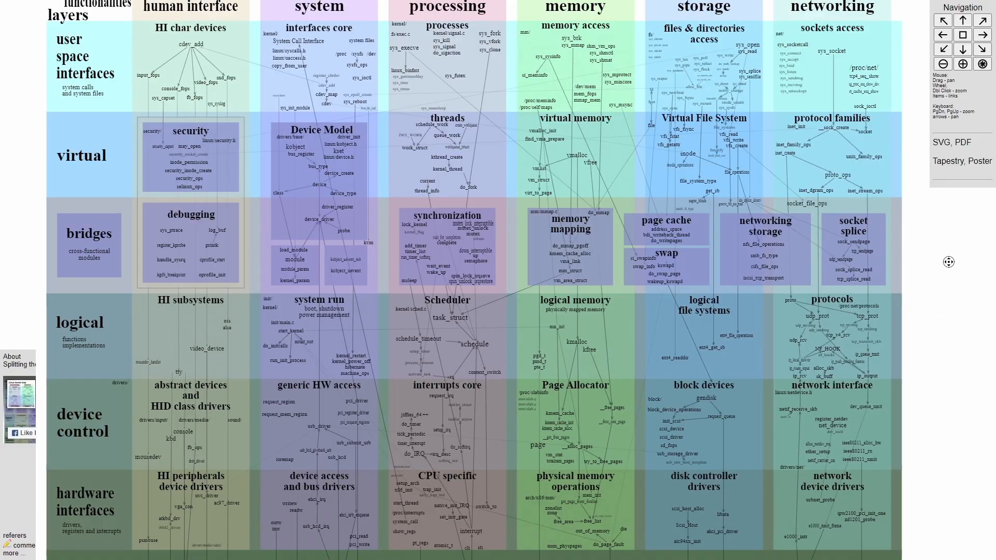
scroll("down", 3)
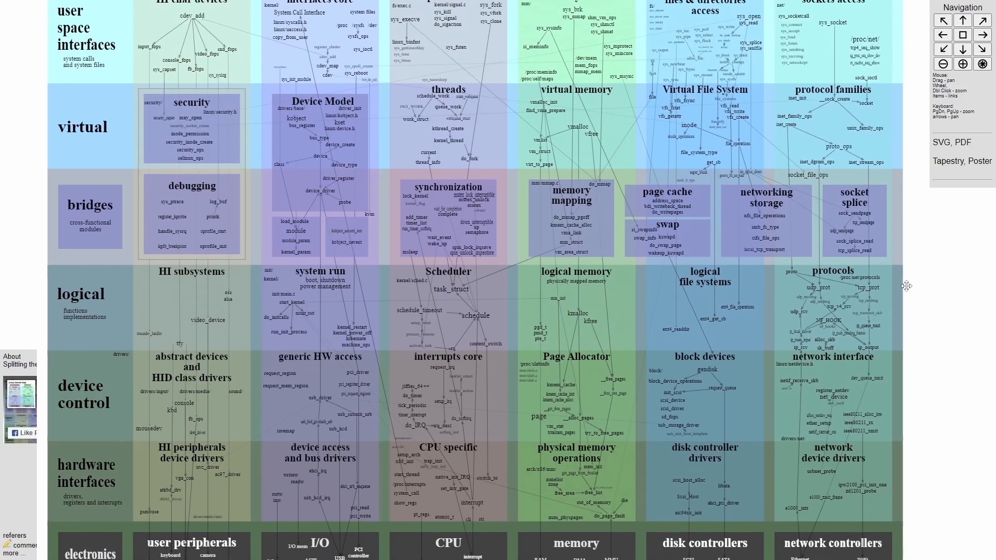
scroll("down", 3)
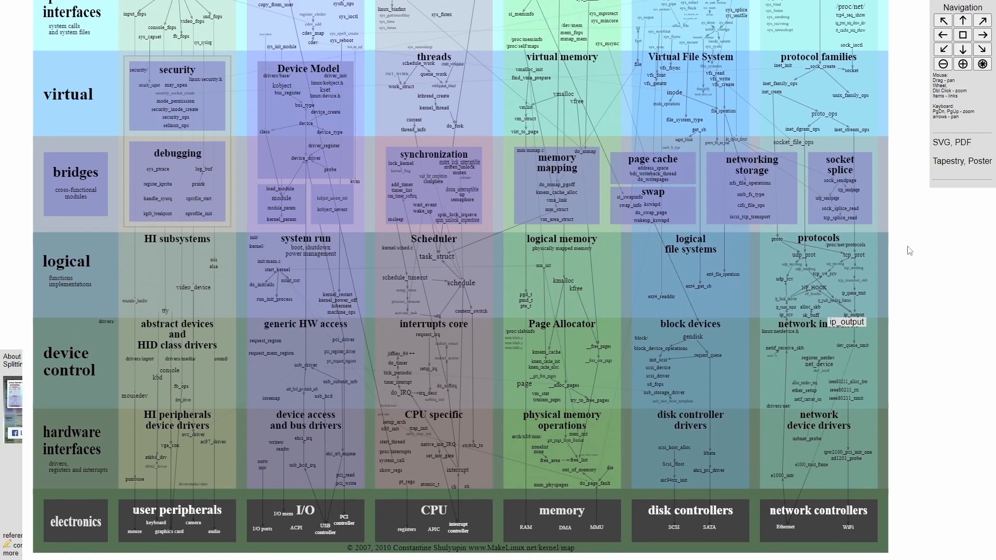
mouse_move(898, 265)
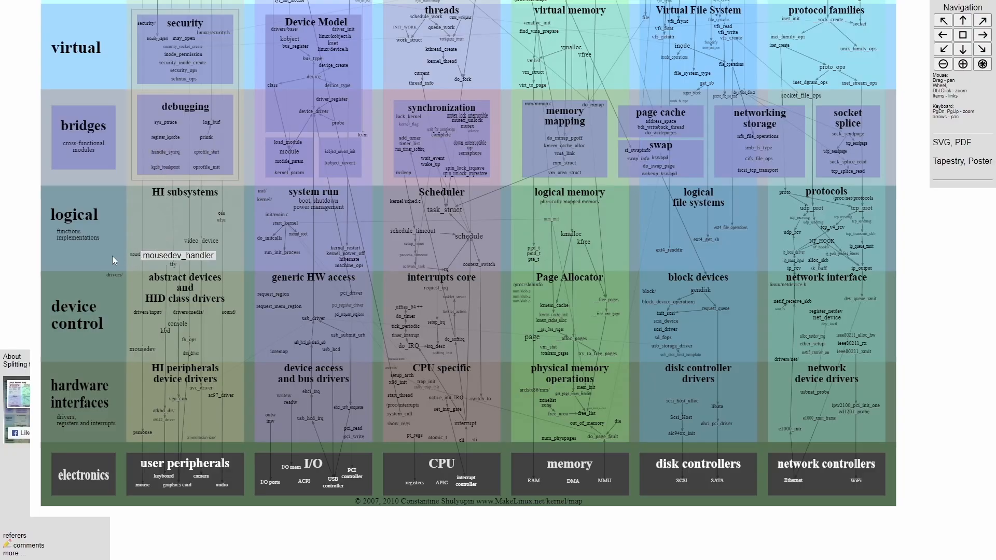
mouse_move(828, 228)
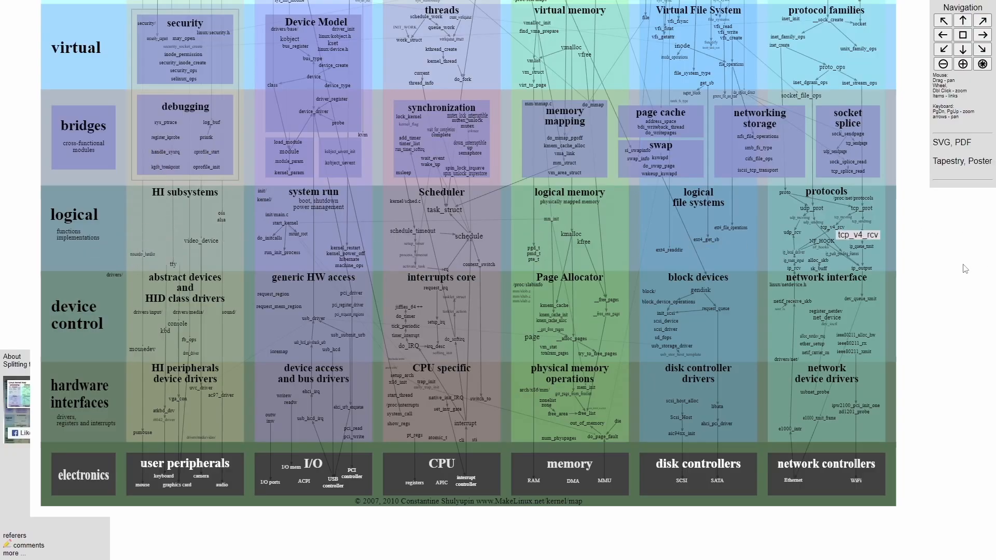
mouse_move(928, 249)
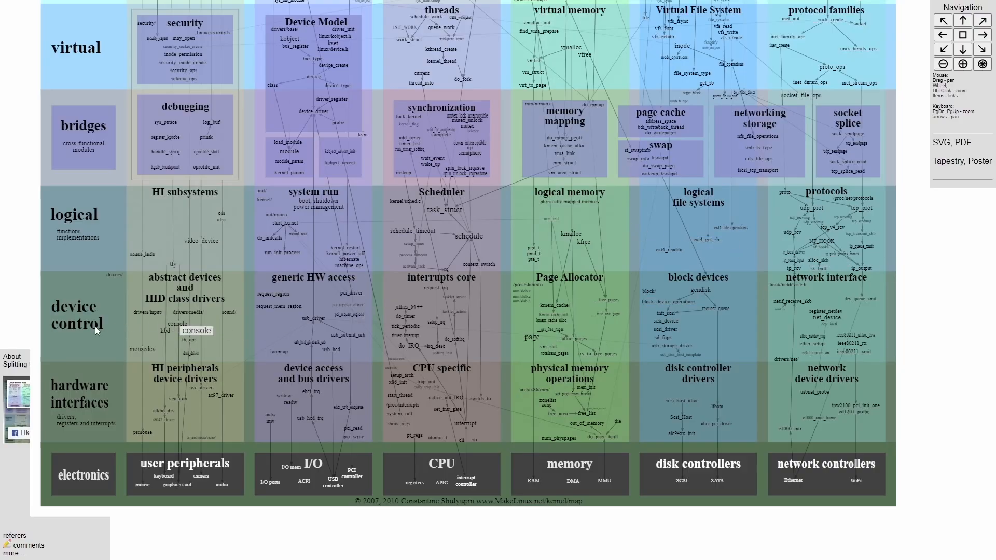
mouse_move(247, 413)
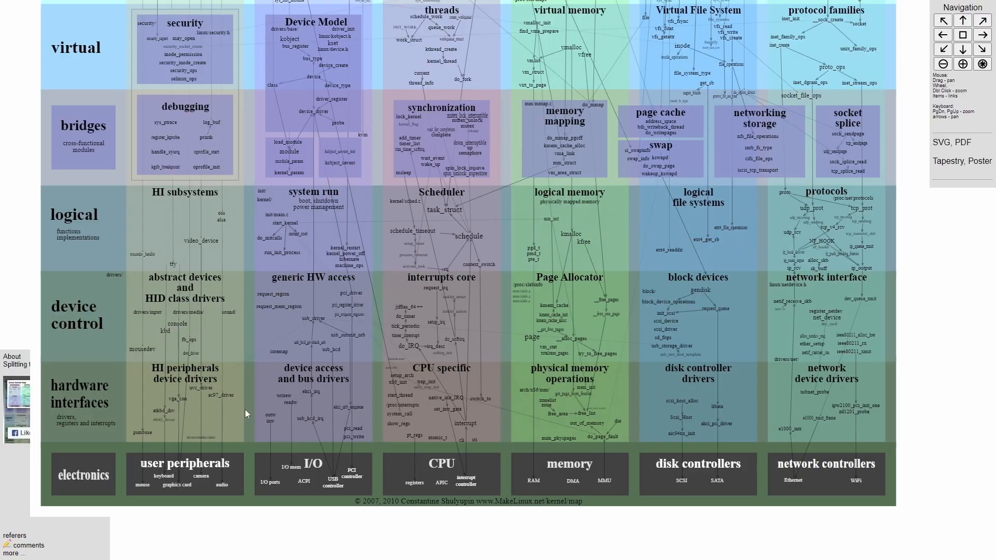
mouse_move(237, 380)
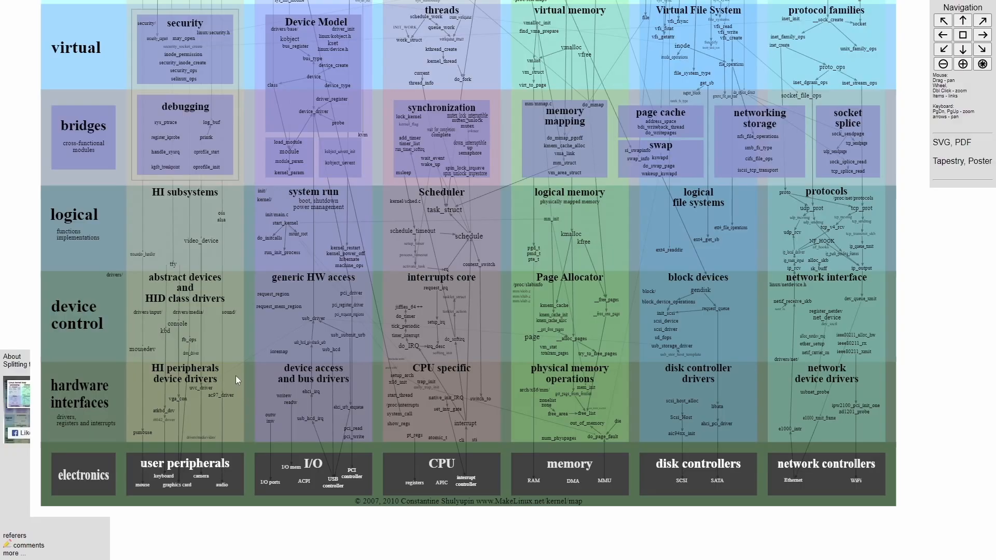
mouse_move(246, 394)
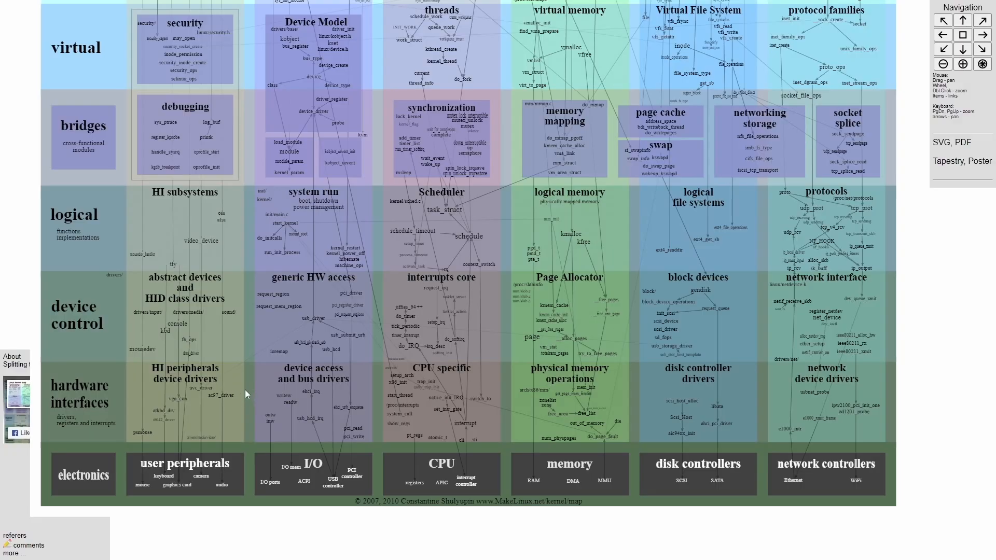
mouse_move(915, 332)
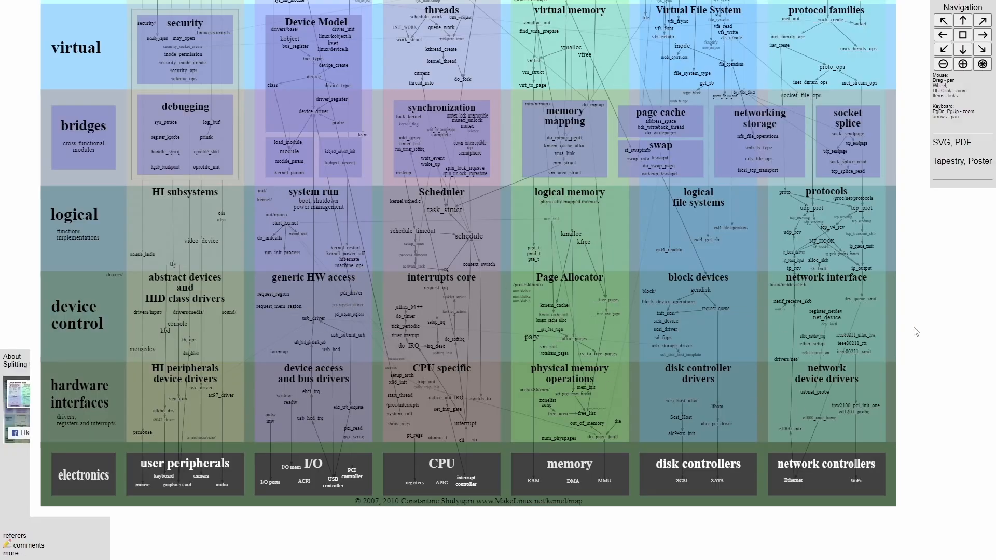
mouse_move(905, 347)
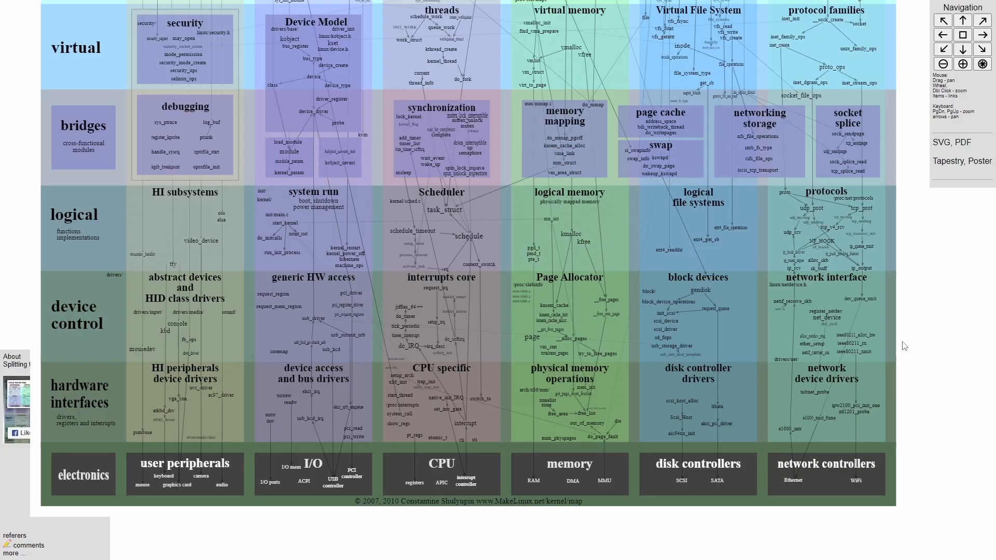
mouse_move(933, 364)
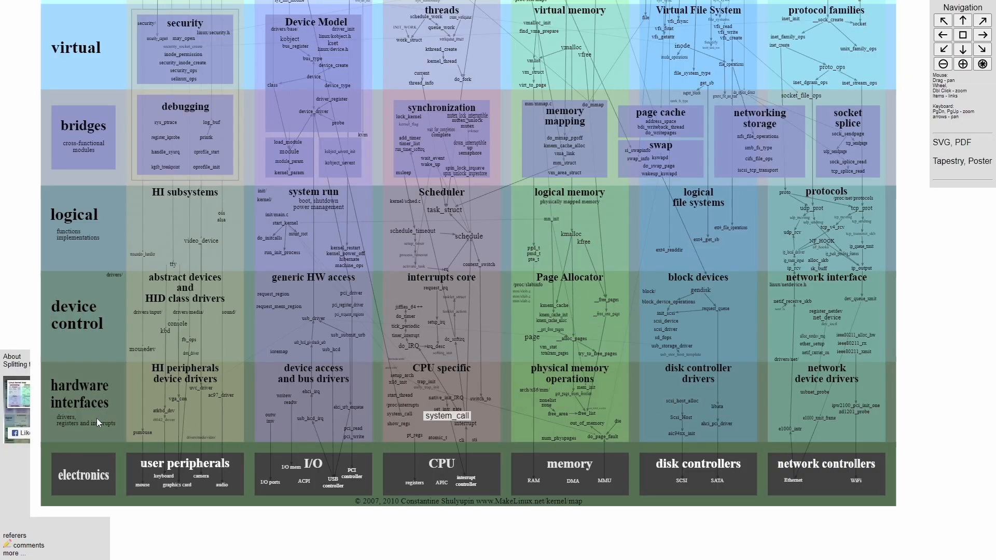
mouse_move(233, 421)
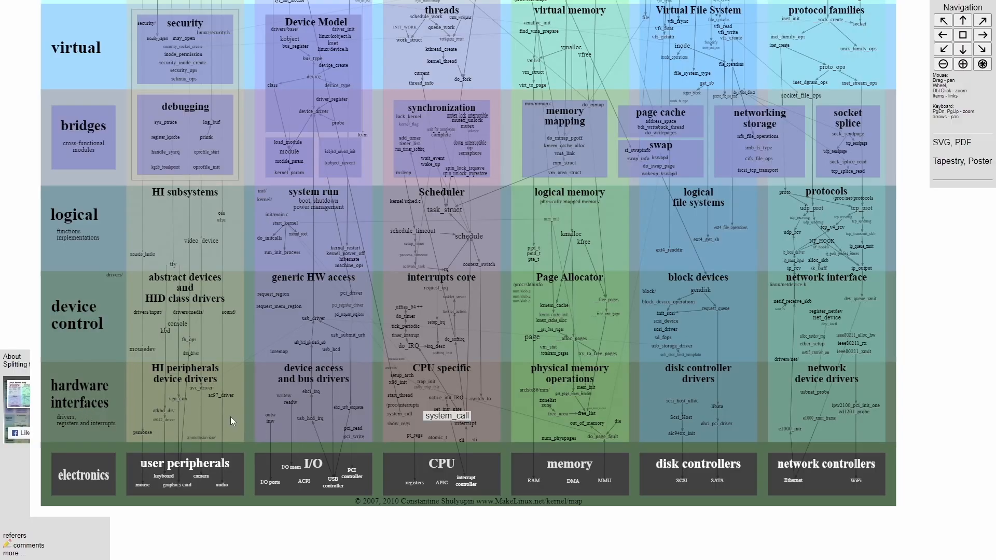
mouse_move(241, 396)
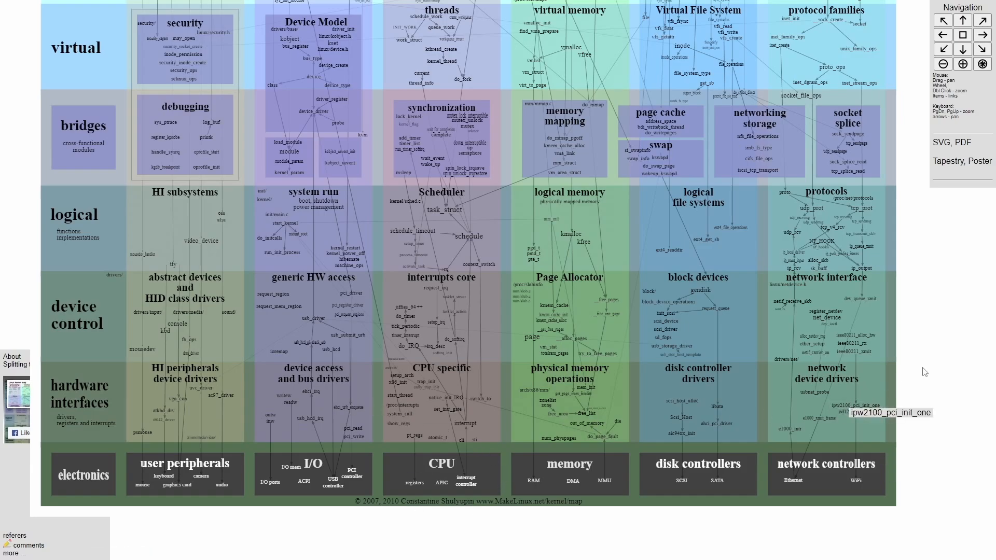
scroll("down", 3)
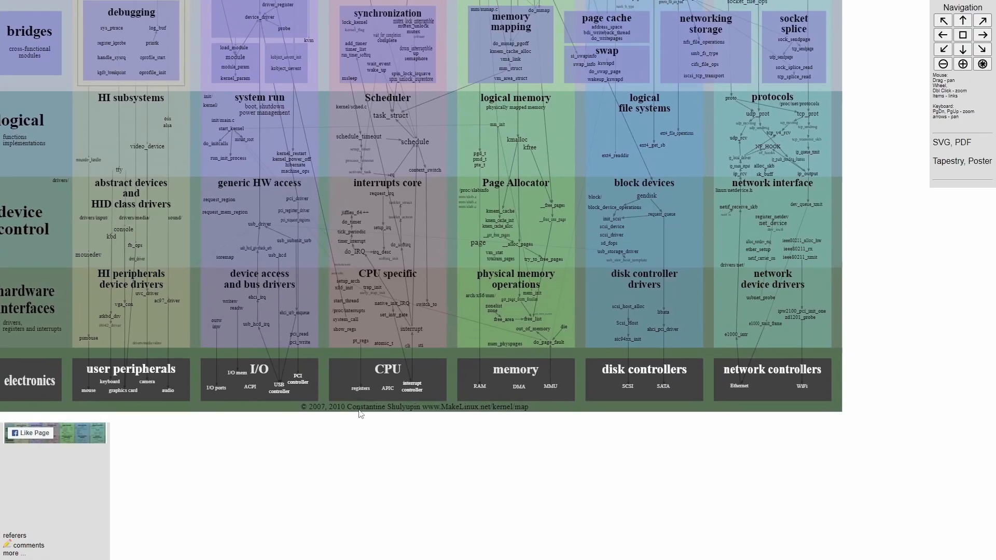
mouse_move(393, 430)
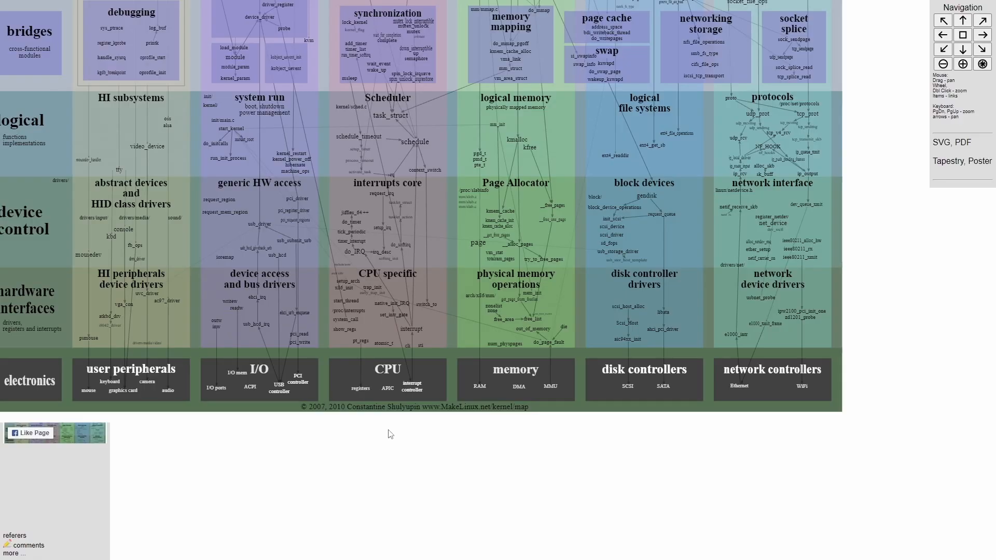
mouse_move(520, 417)
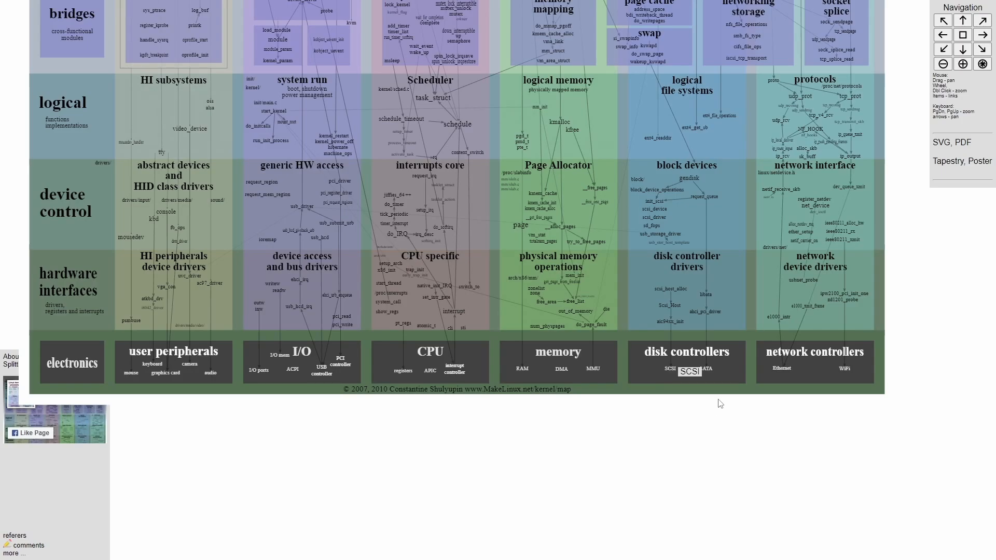
mouse_move(810, 412)
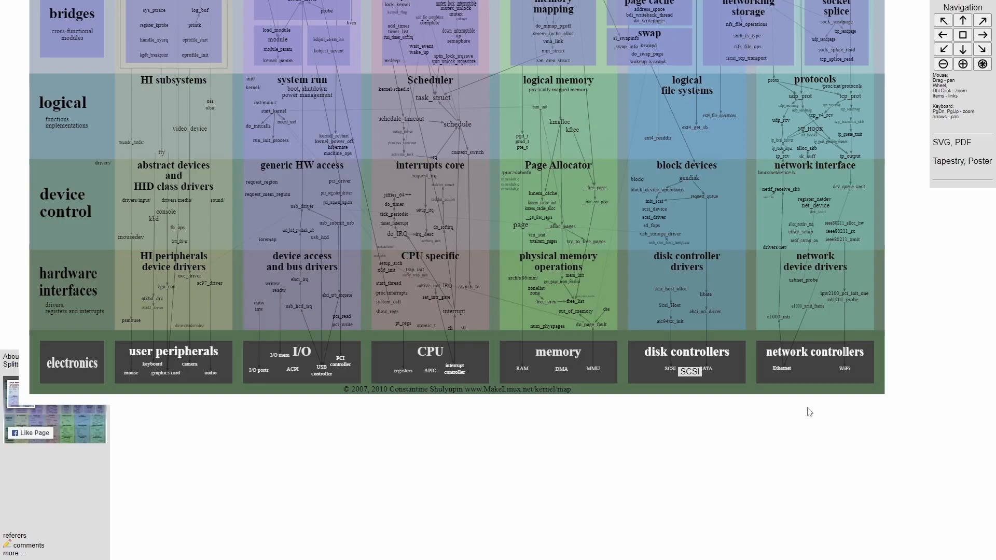
mouse_move(653, 446)
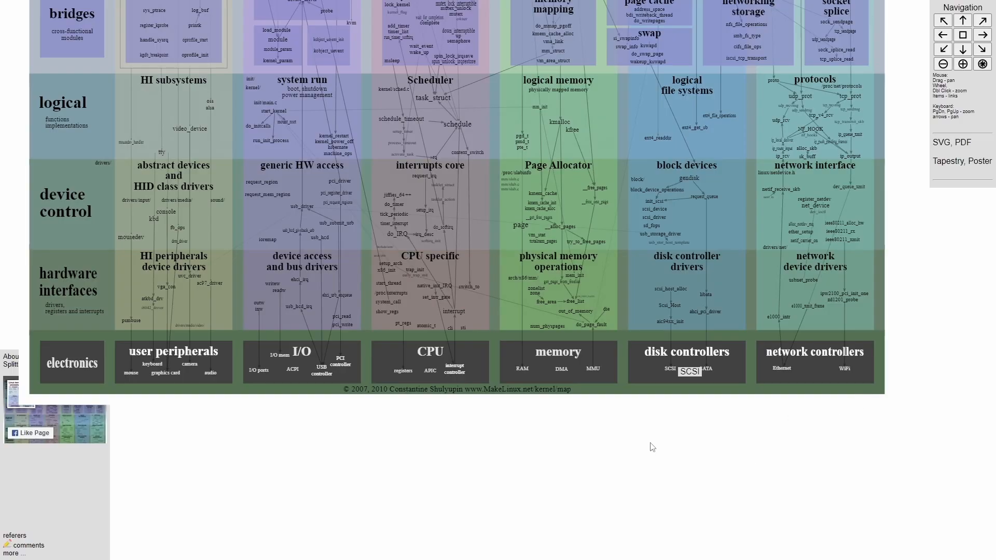